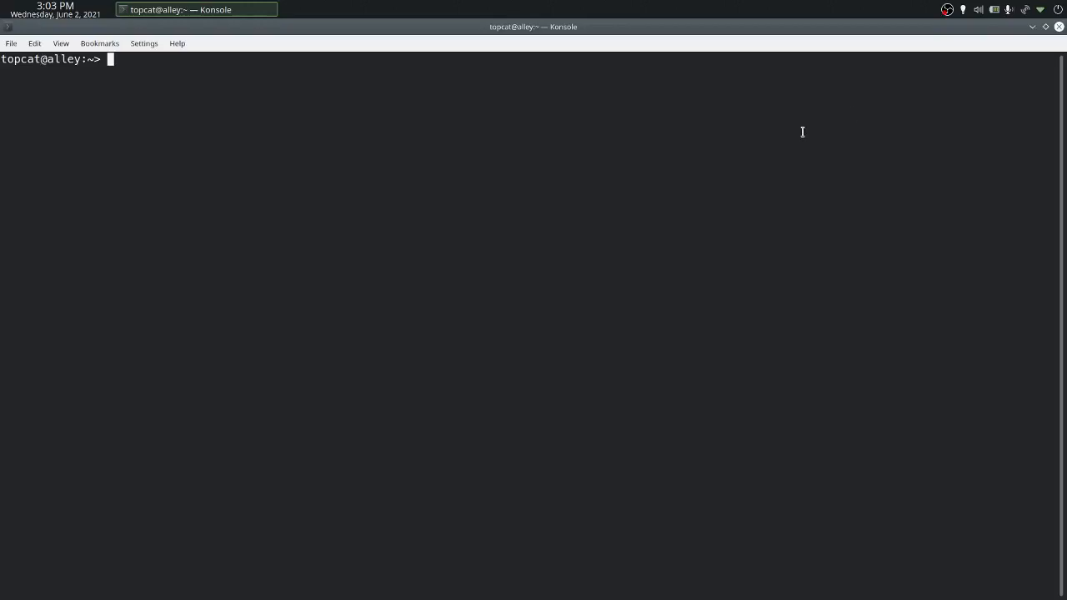
Step: Print the last exit status (0) with echo $?, then run false
text(echo $?)
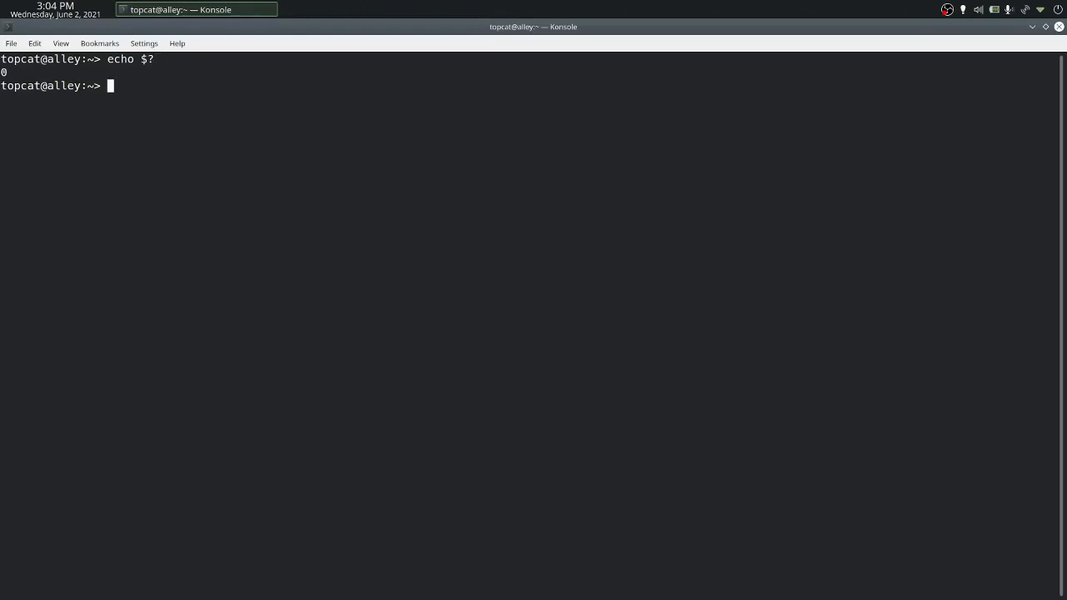
text(false)
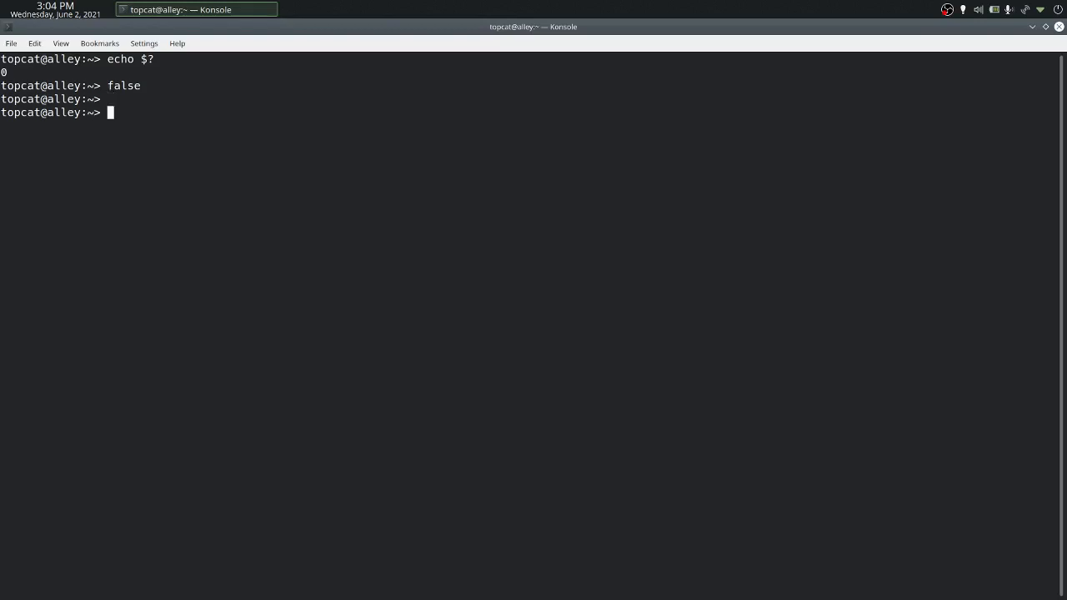
Step: Print the exit status after false (1) and start a grep command
text(echo $?)
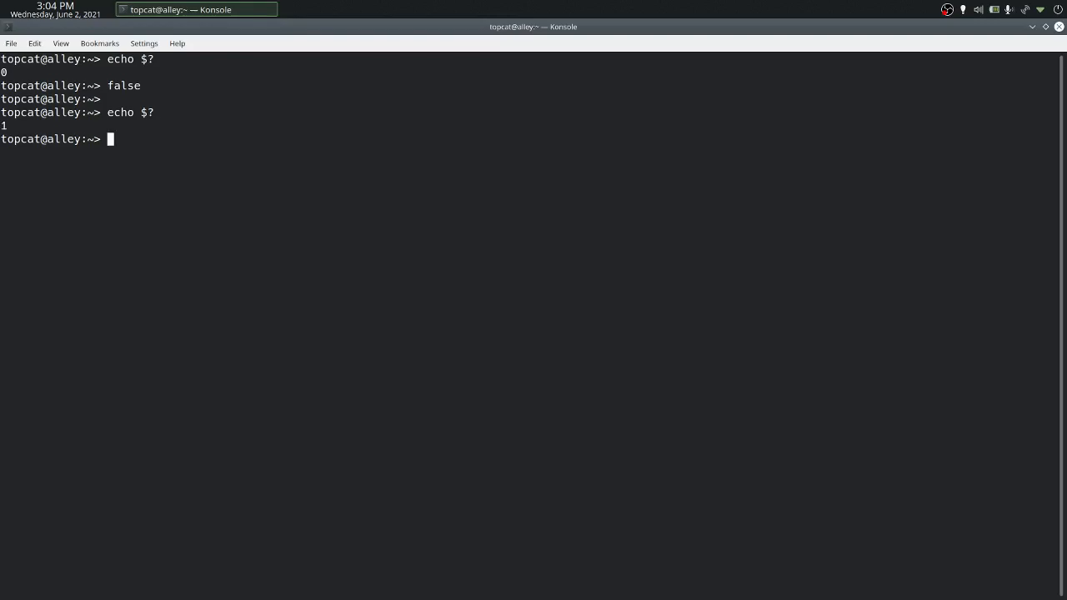
text(grep "ma)
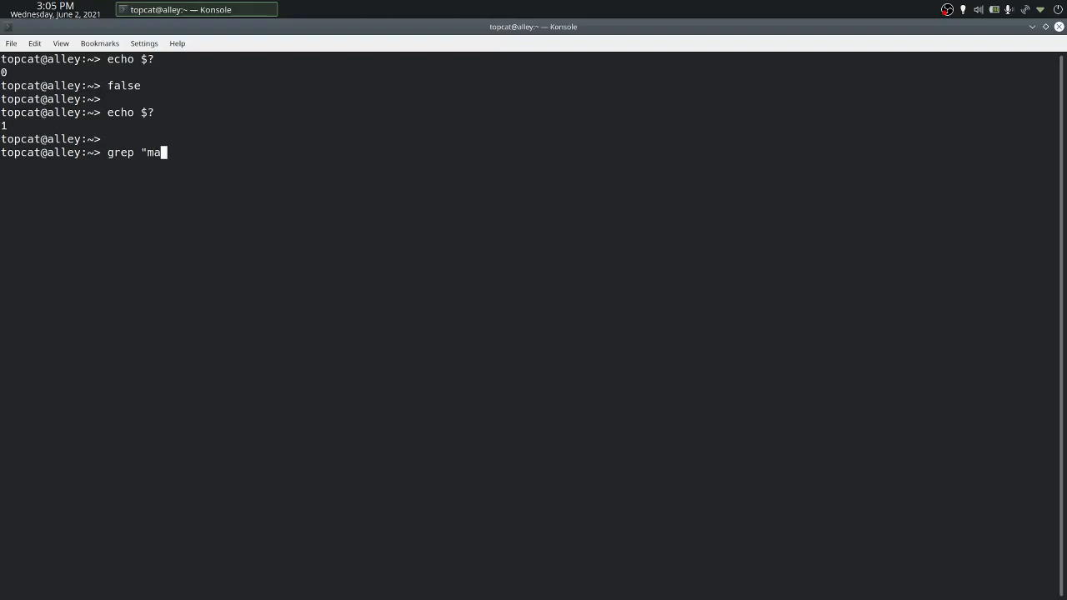
Step: Run grep "max" /etc/passwd with no match, then show exit status 1 with echo $?
text(x")
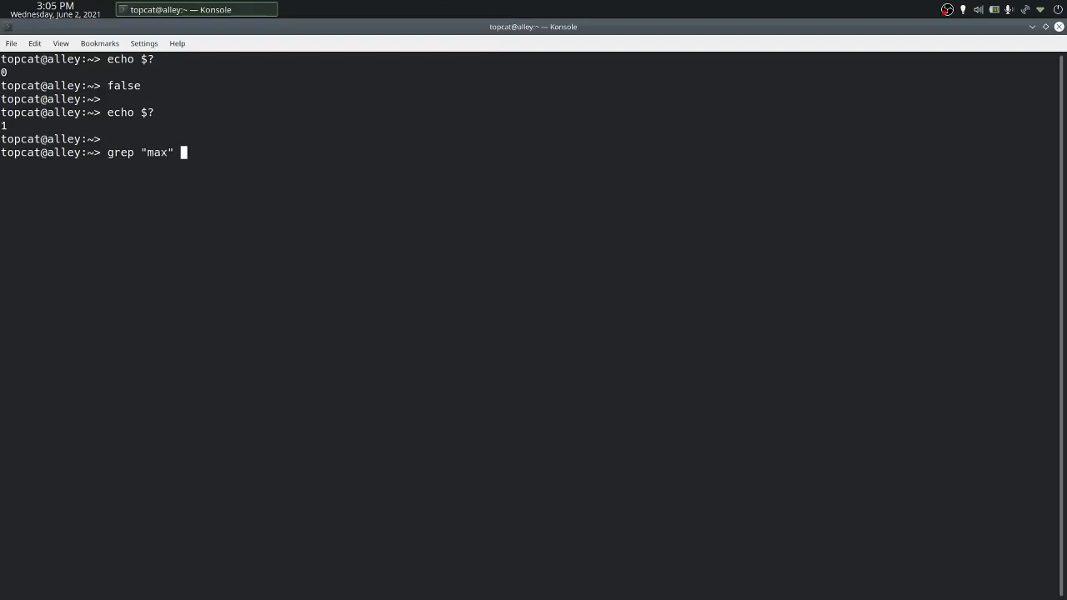
text(/etc/passwd)
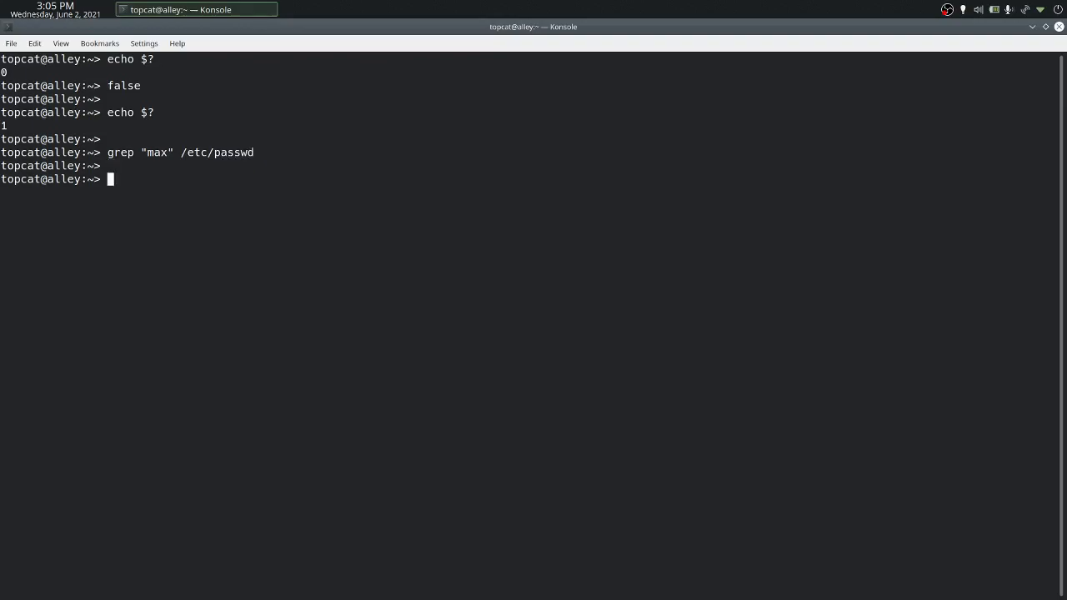
text(grep "max" /etc/passwd)
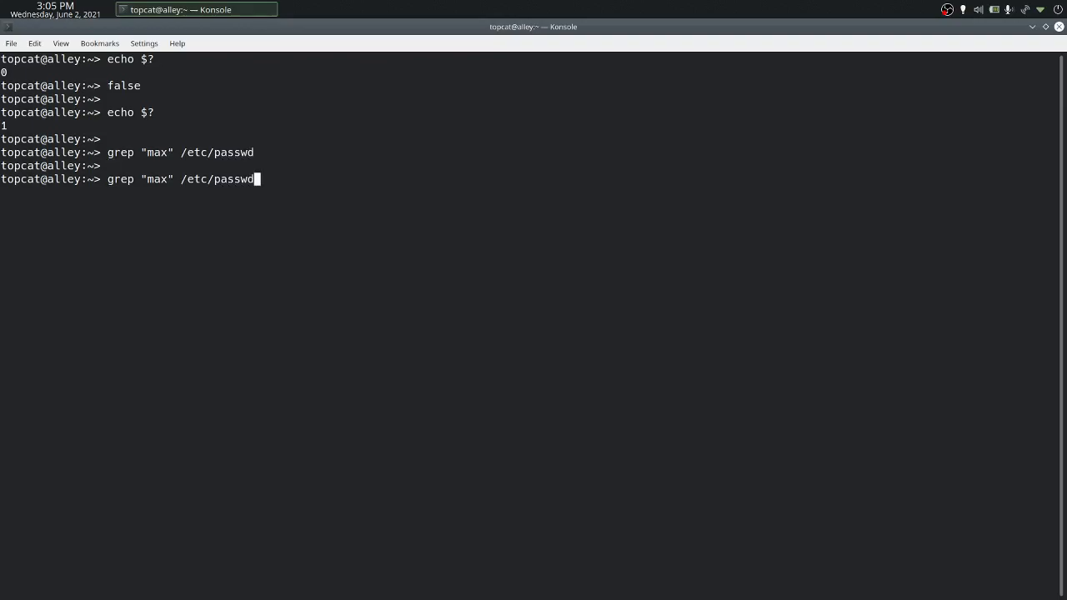
text(echo $?)
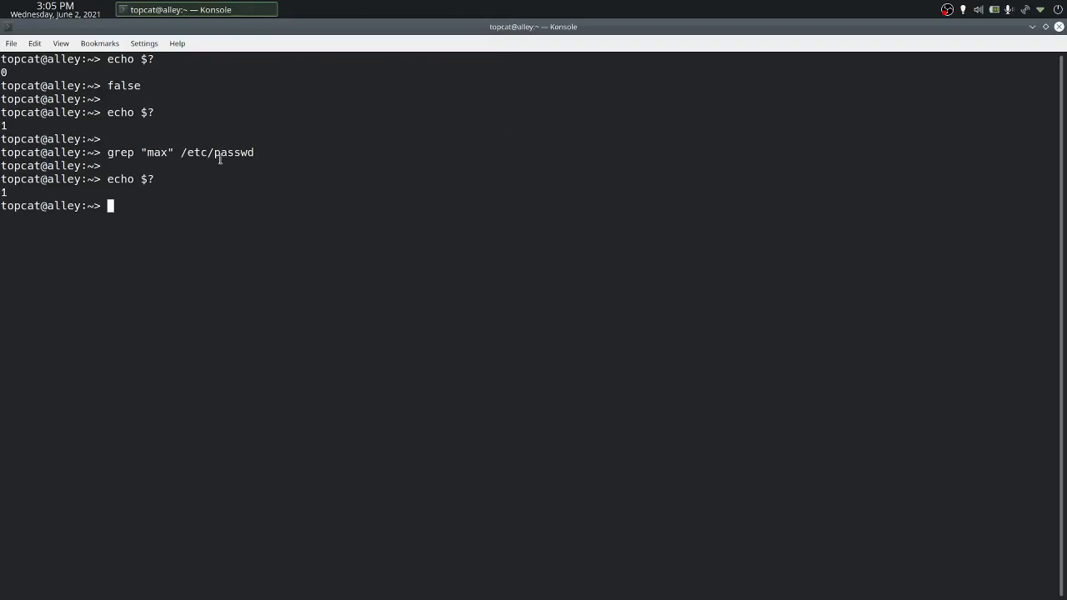
double_click(157, 153)
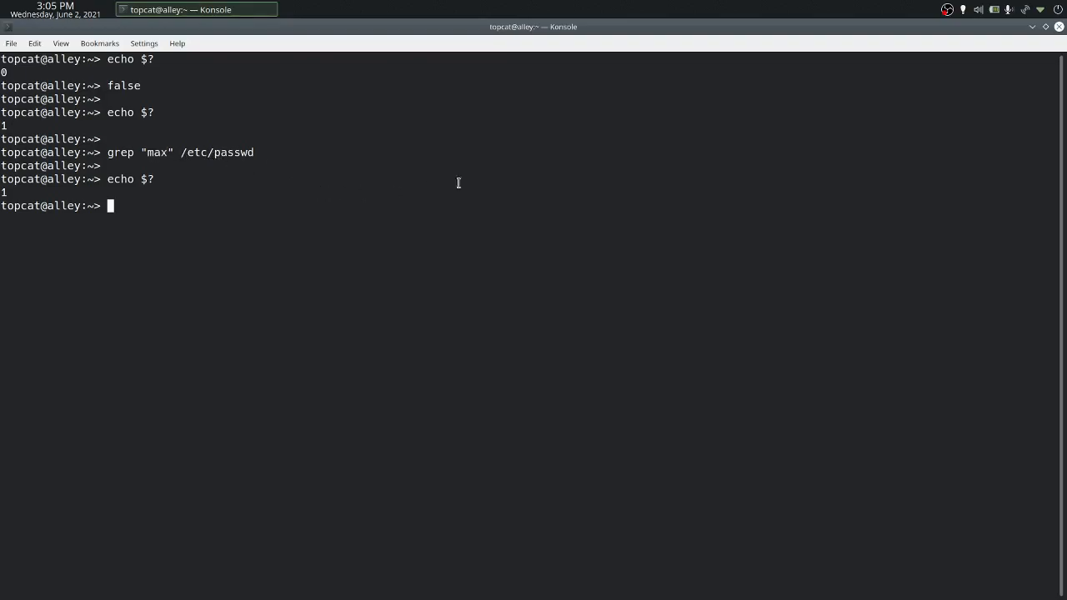
mouse_move(397, 219)
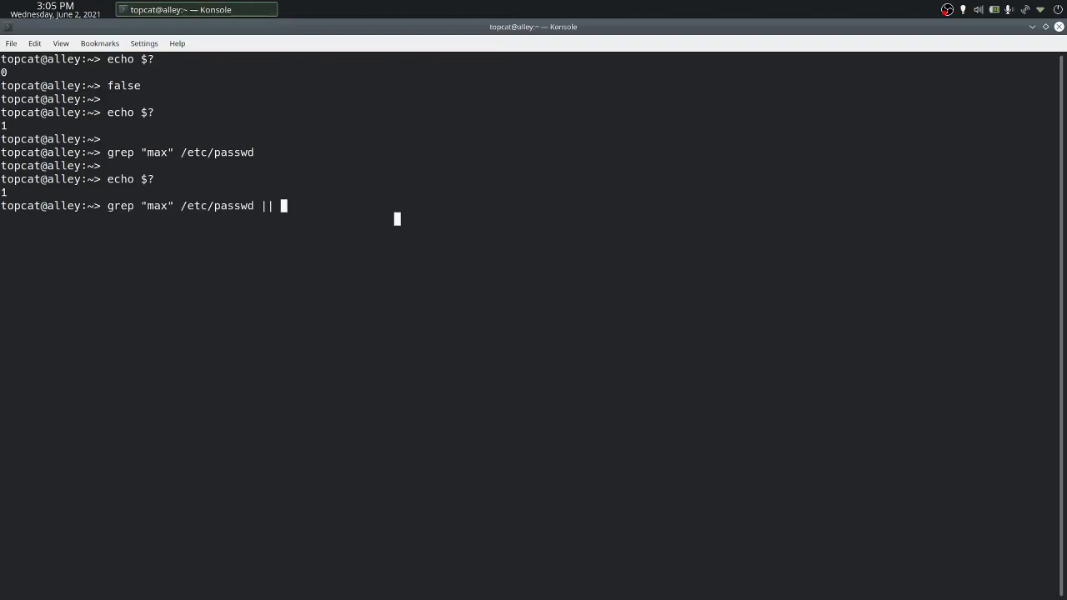
Step: Append || echo "User does not exist" to the max grep so it prints that message
text(ech)
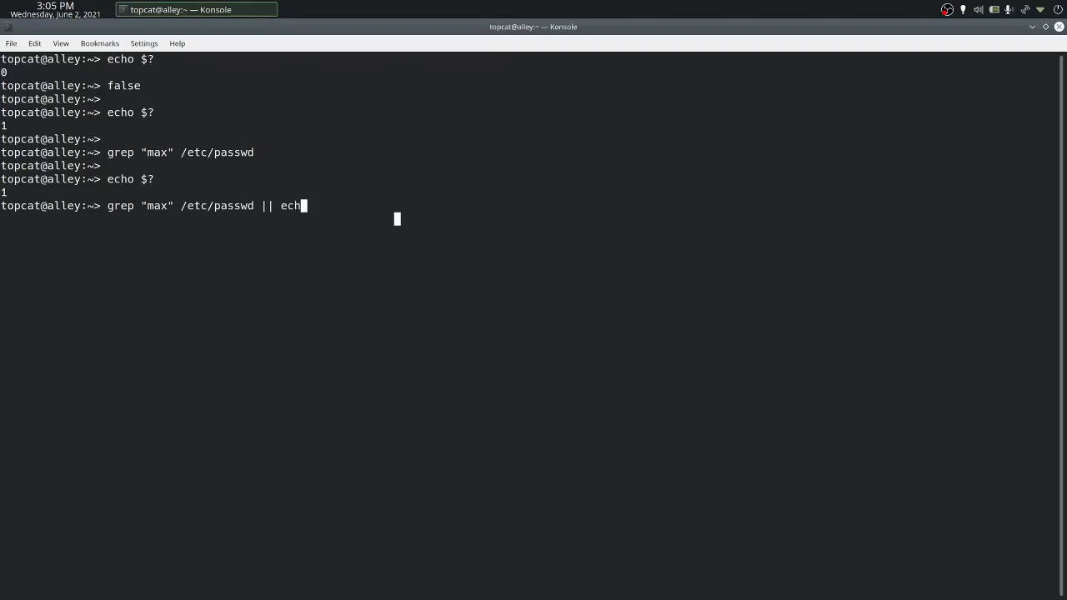
text(o ")
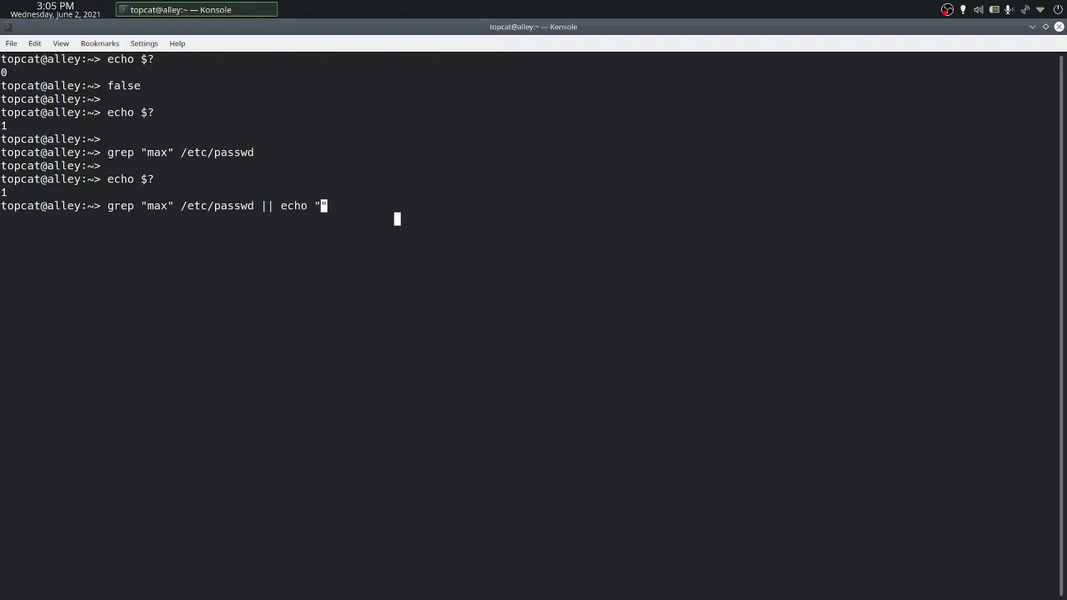
text(User does not e)
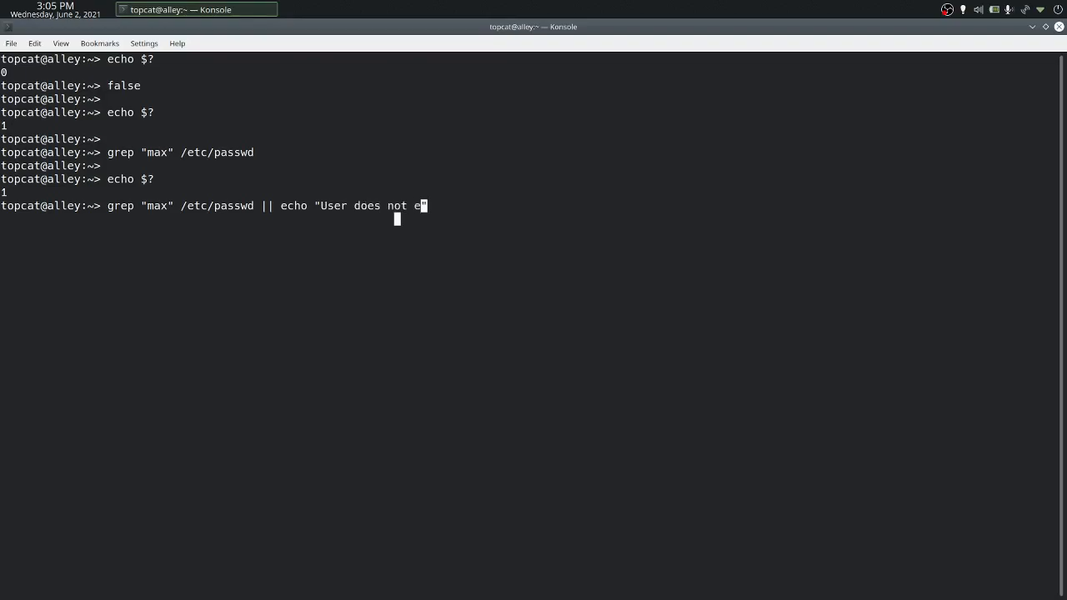
text(xist)
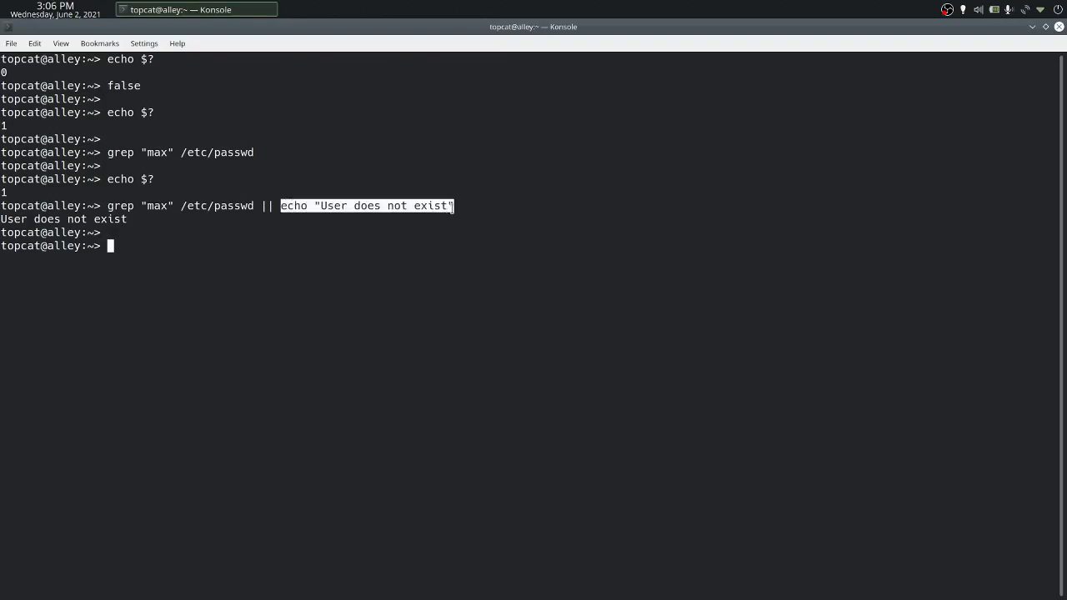
mouse_move(269, 229)
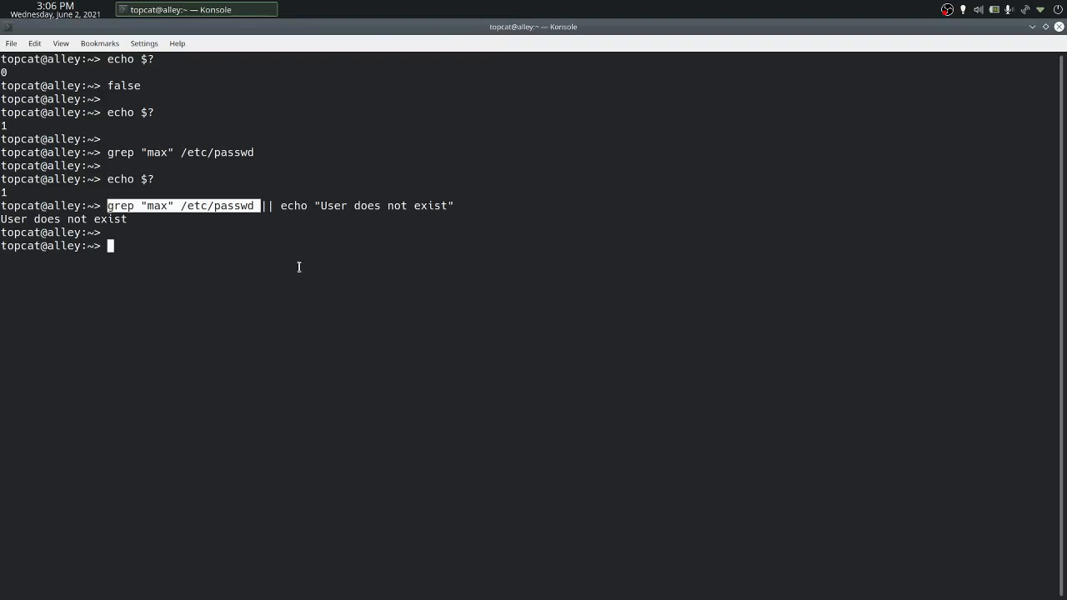
mouse_move(284, 255)
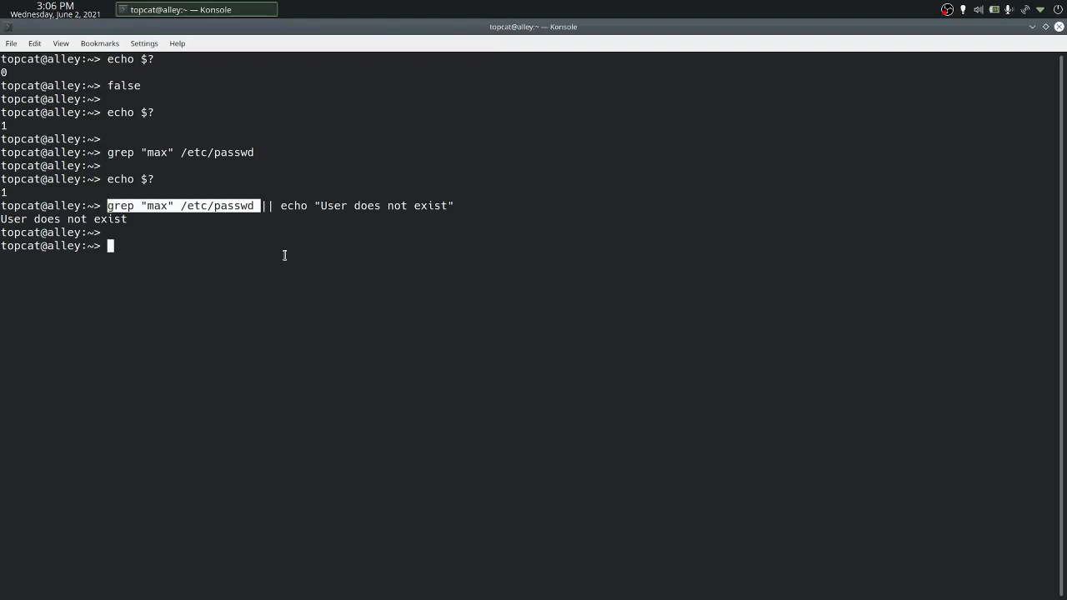
mouse_move(283, 255)
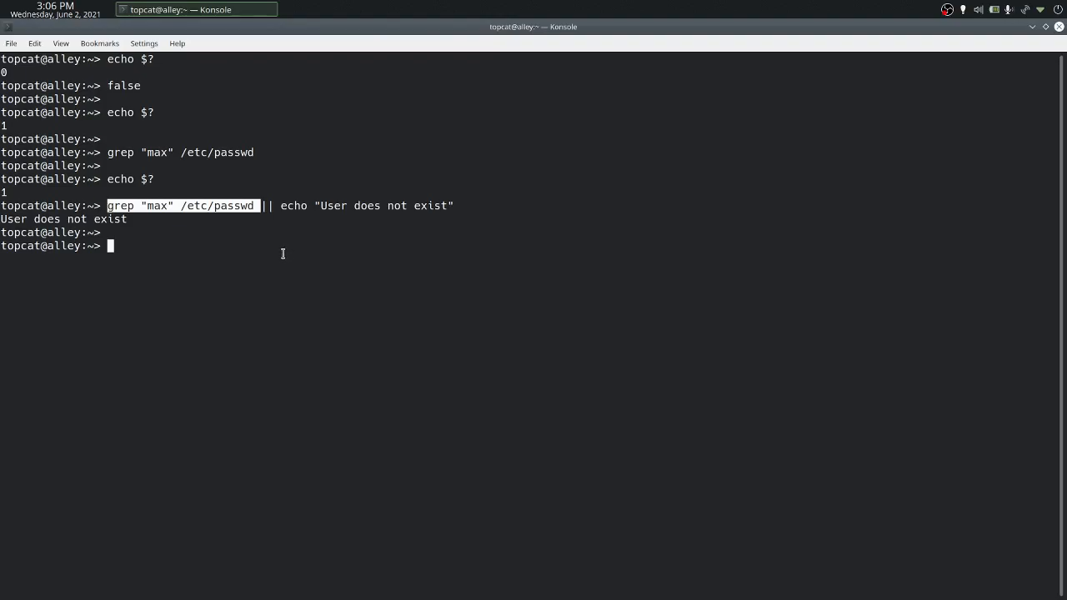
mouse_move(282, 253)
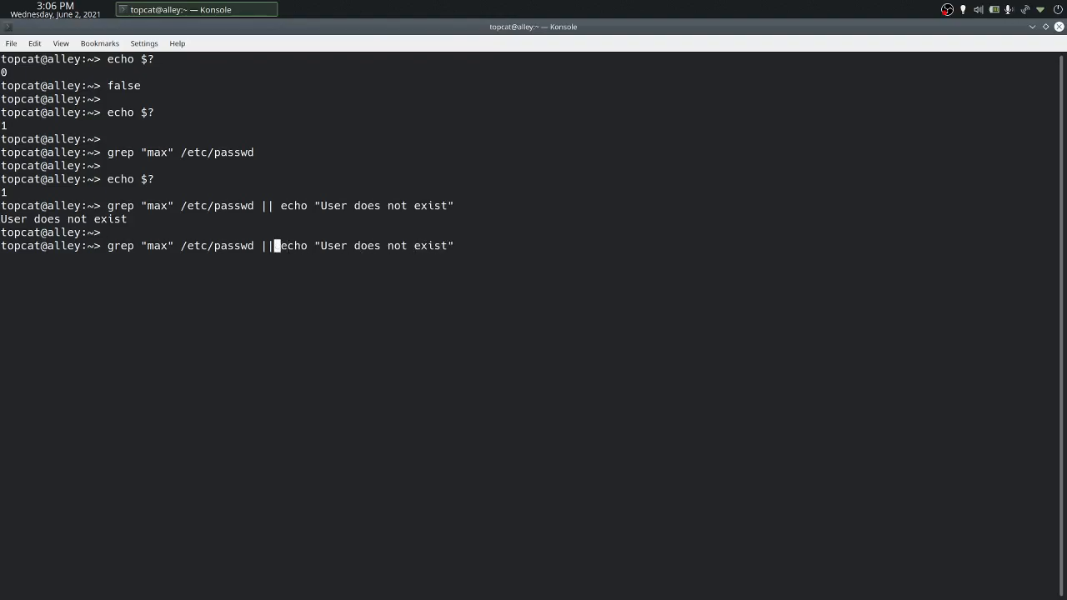
Step: Rerun grep "max" /etc/passwd with && echo "User does not exist", printing nothing
text(&&)
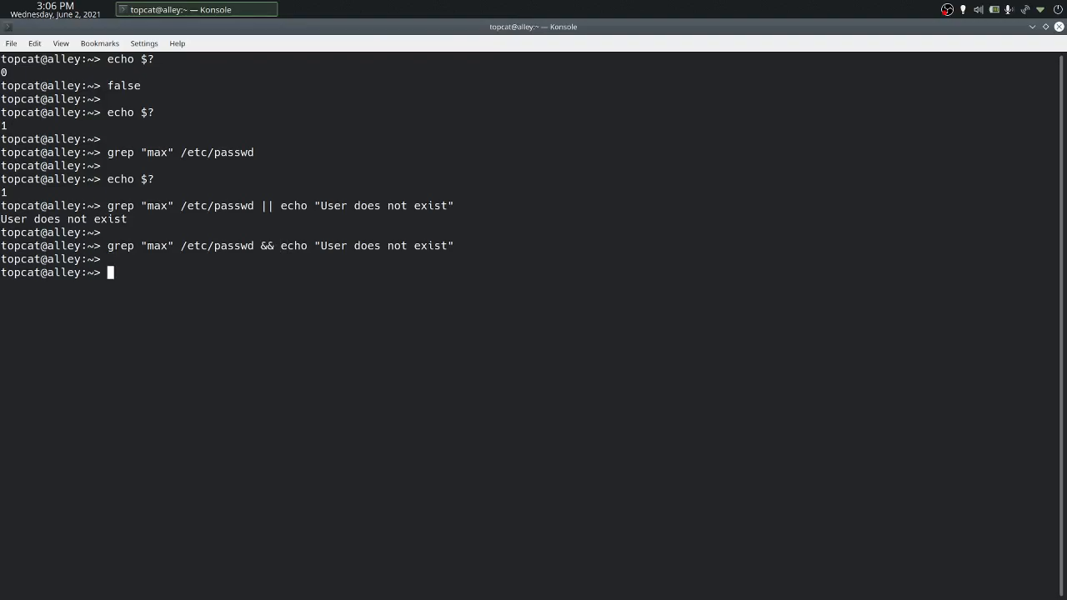
text(grep "max" /etc/passwd && echo "User does not exist")
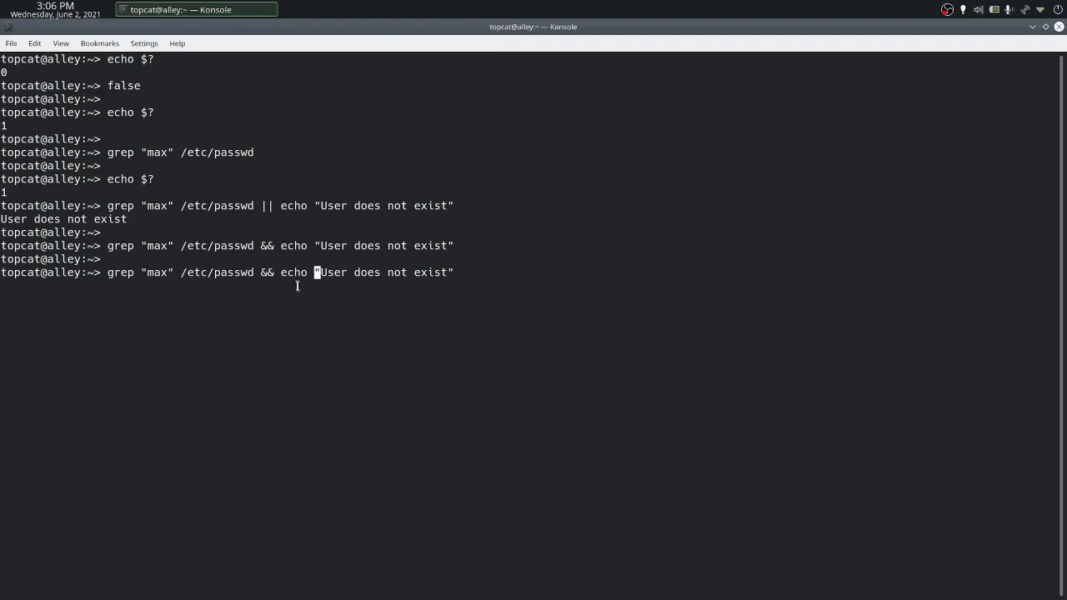
double_click(266, 273)
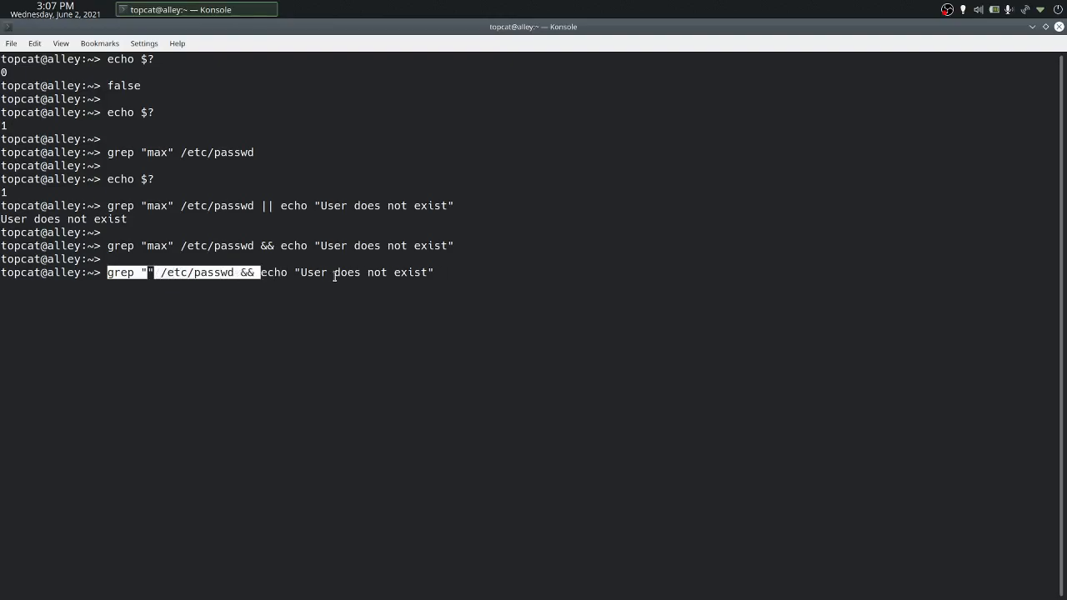
Step: Grep for topcat with && echo "User exists on system", printing its passwd entry and message
text(topcat)
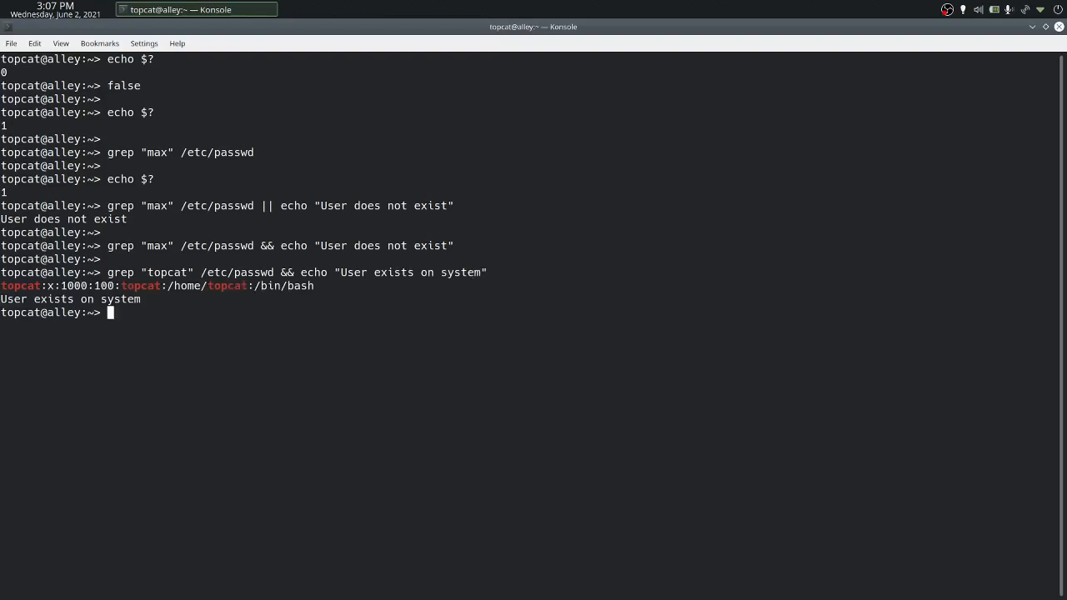
double_click(229, 286)
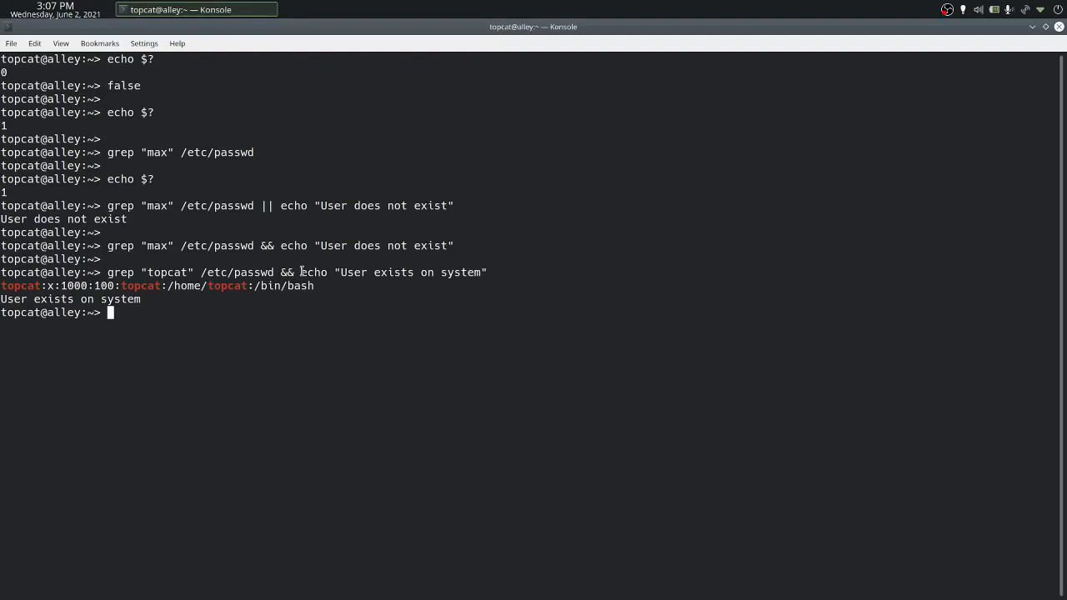
drag(301, 273, 486, 272)
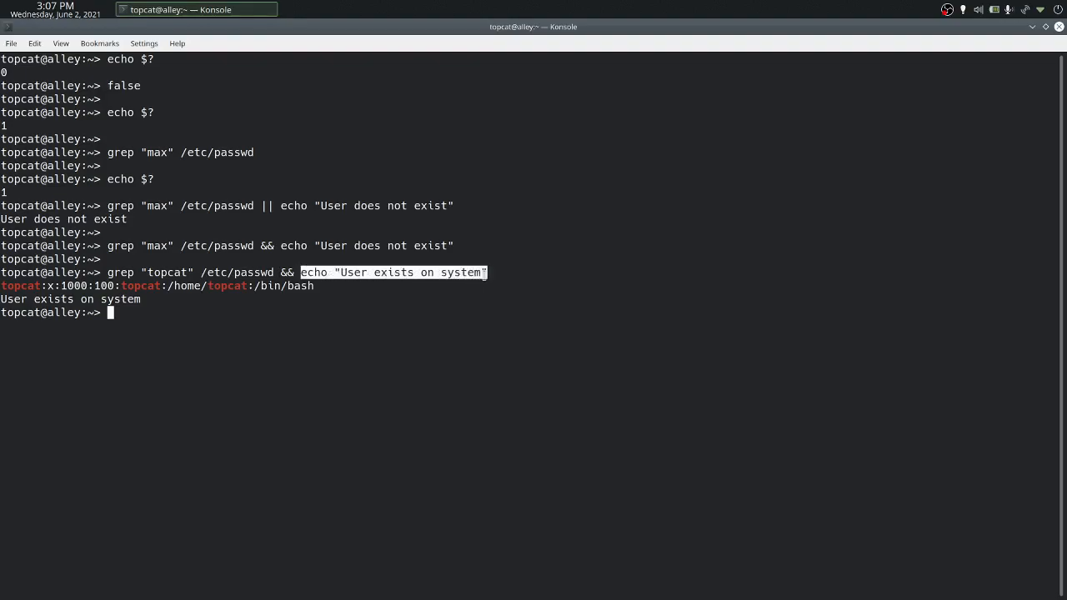
mouse_move(479, 289)
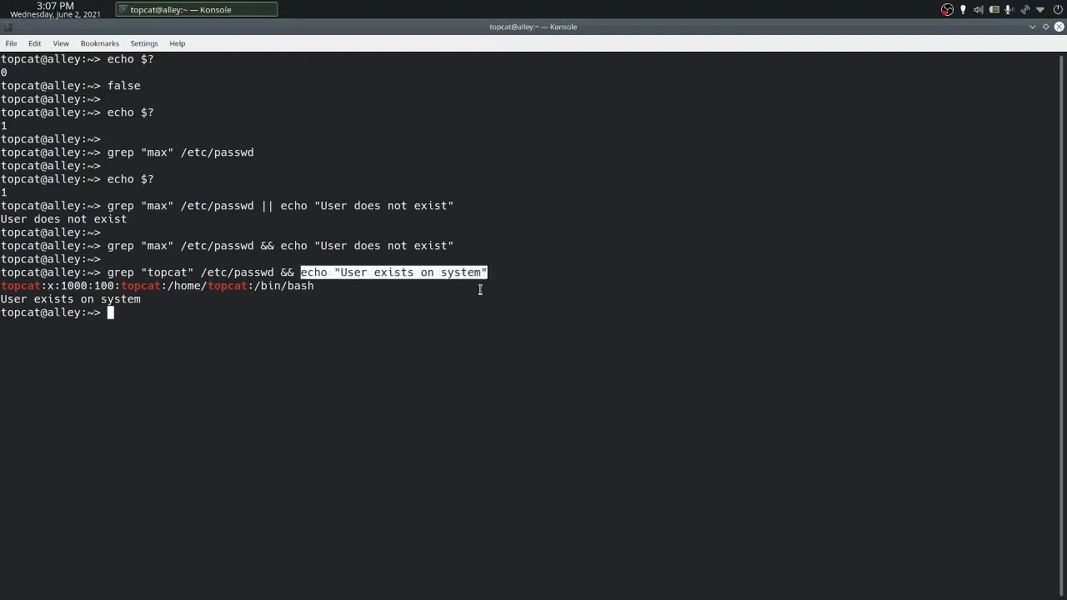